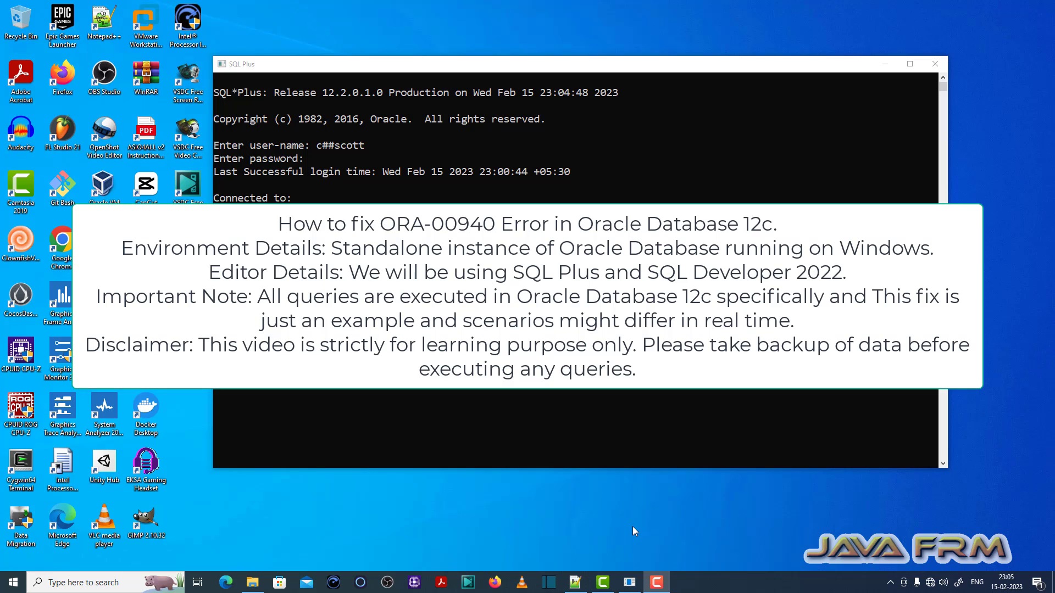
Describe table person3, showing NAME VARCHAR2(15) and AGE NUMBER(3)
click(910, 63)
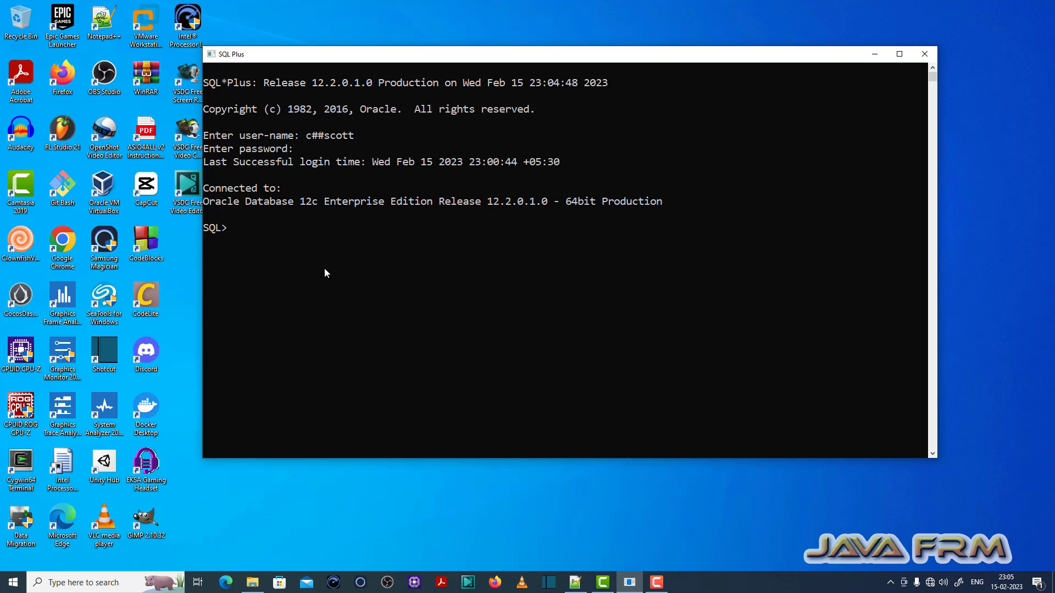
text(desc per)
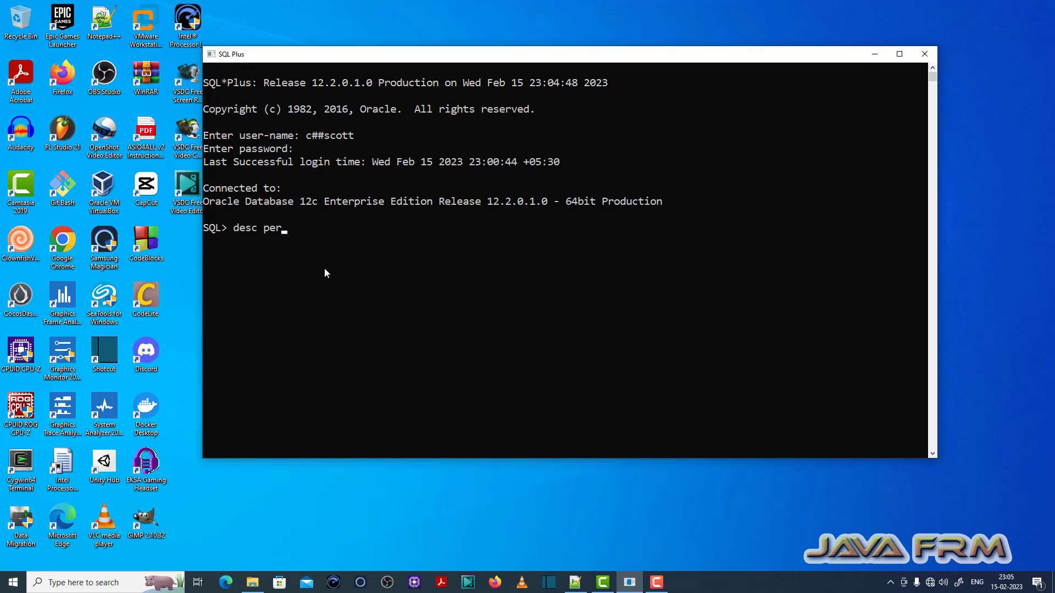
text(son3;)
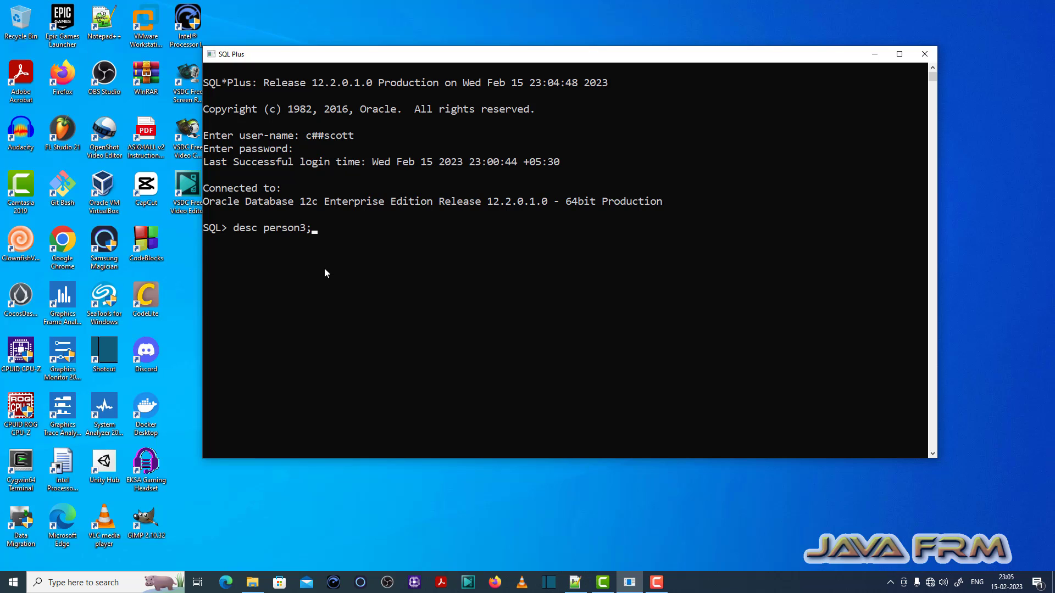
key(Return)
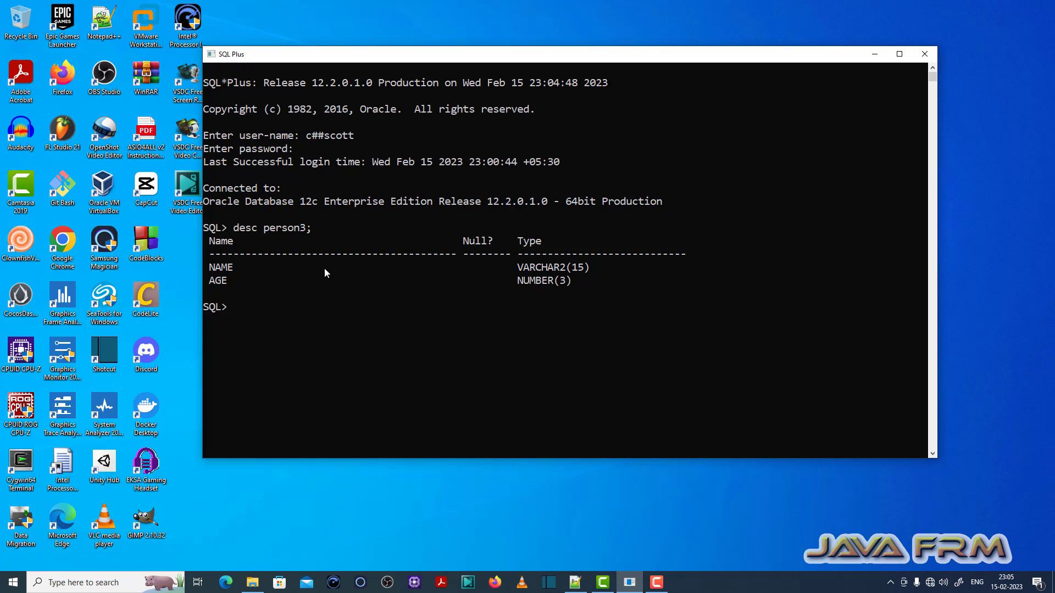
Run 'alter tabl person3 drop column age;', which fails with ORA-00940 invalid ALTER command
text(alter ta)
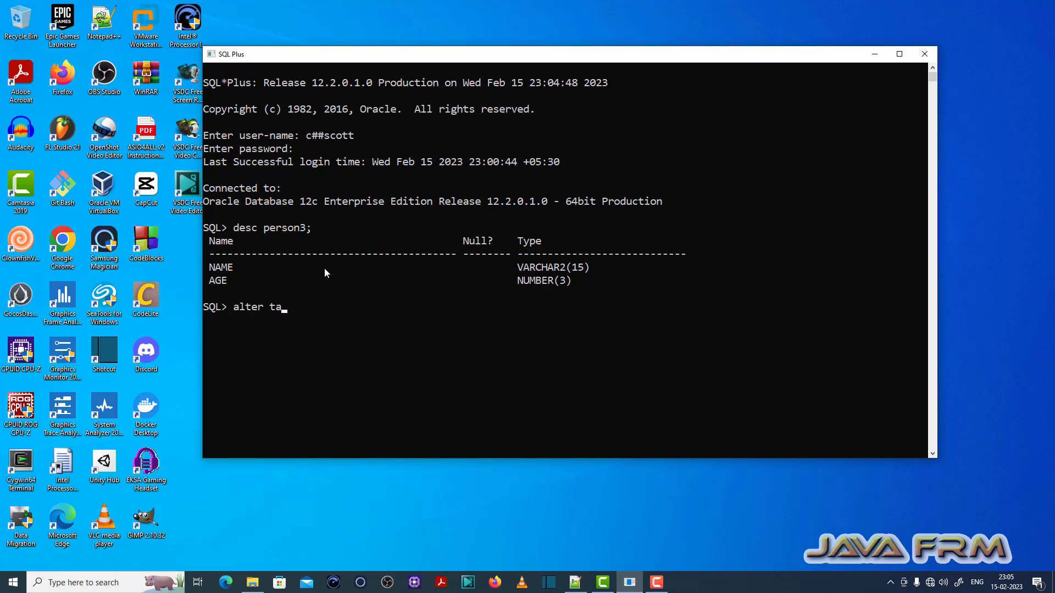
text(bl person)
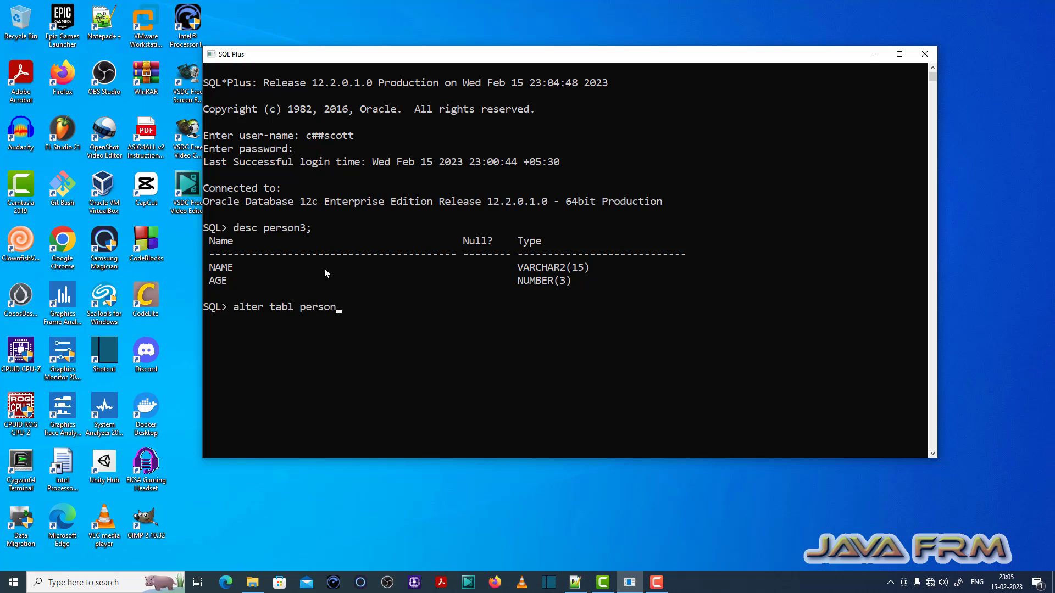
text(3)
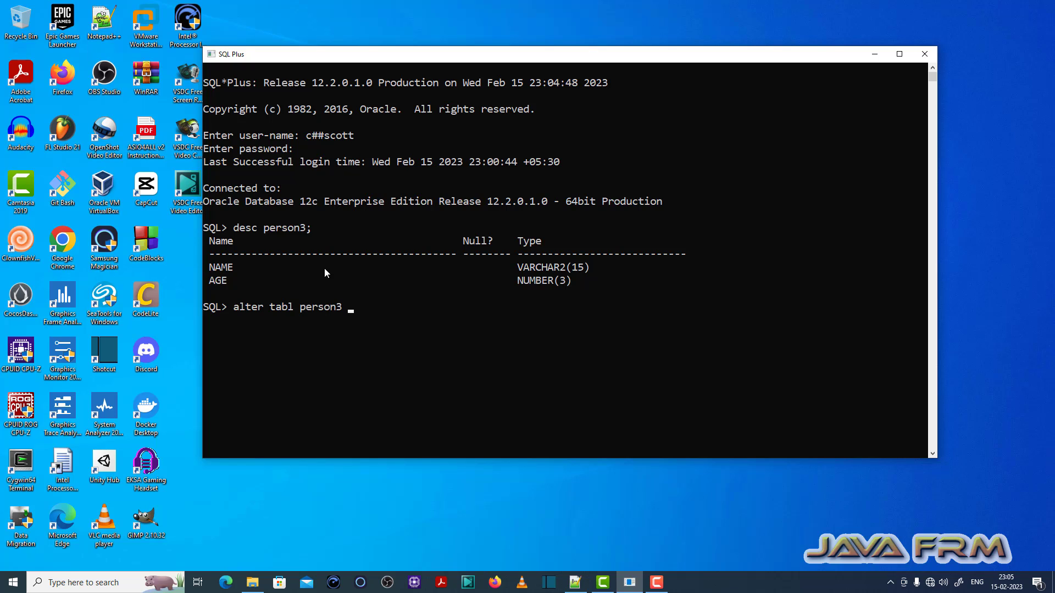
text(drop co)
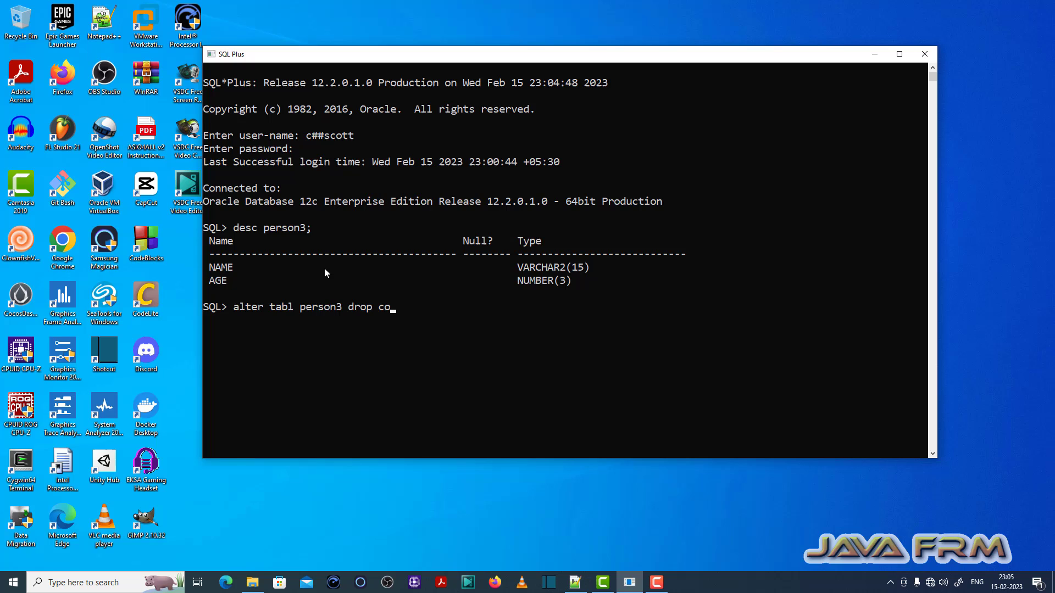
text(lumn age;)
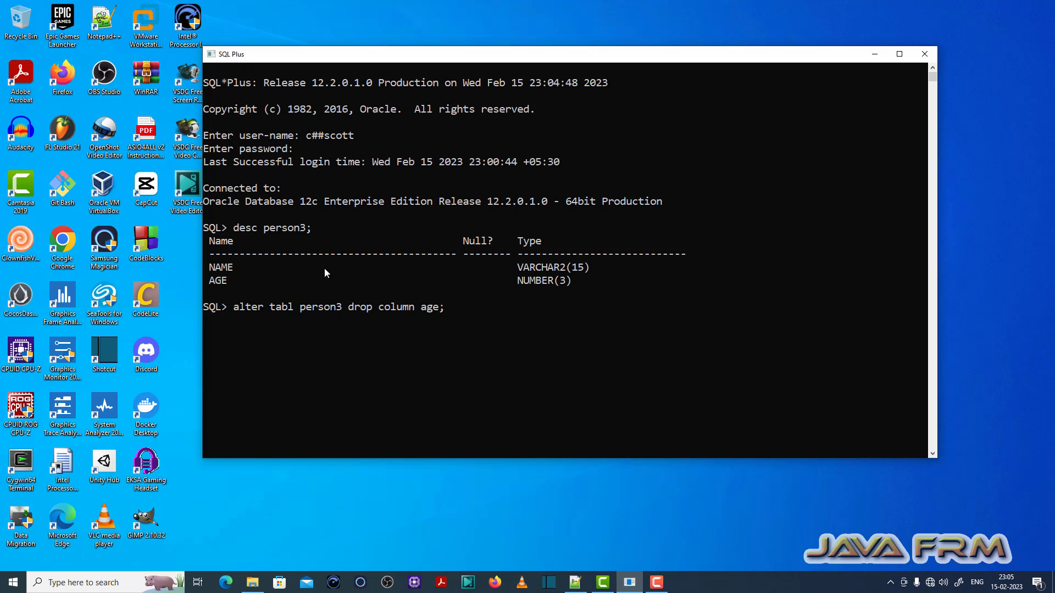
key(Return)
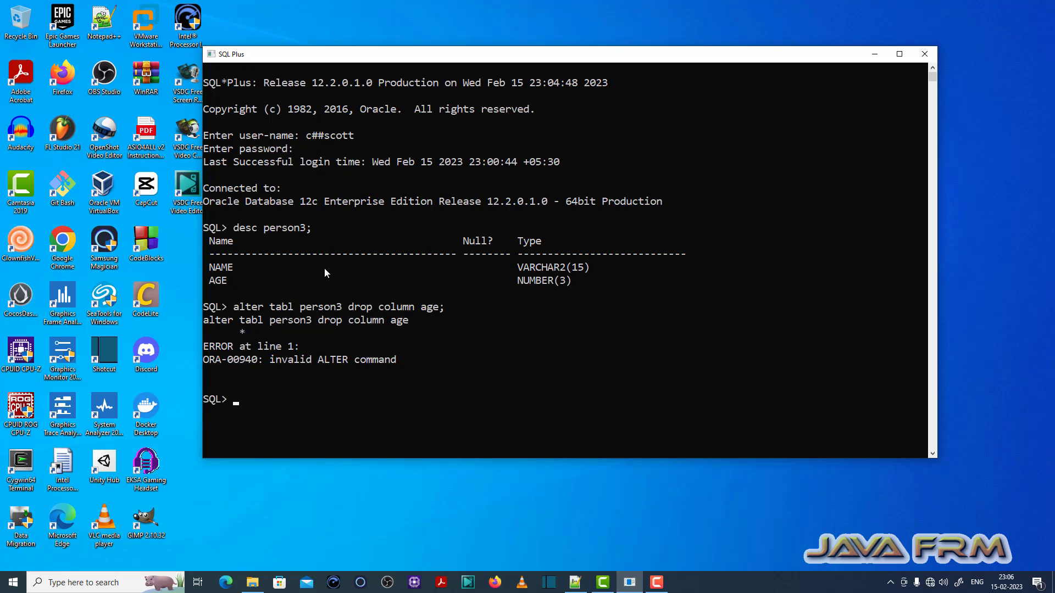
mouse_move(211, 372)
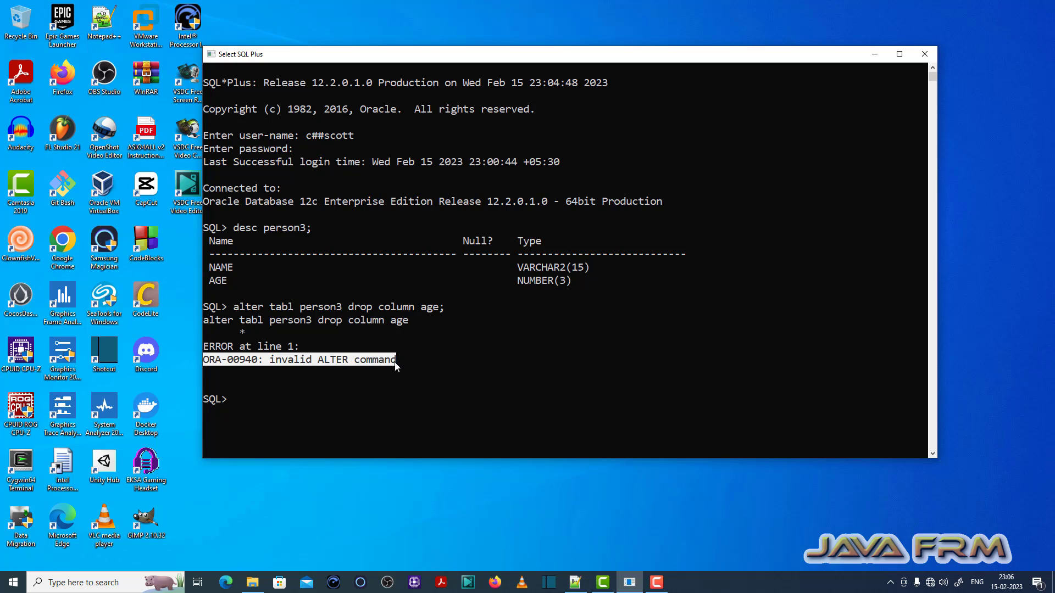
mouse_move(320, 366)
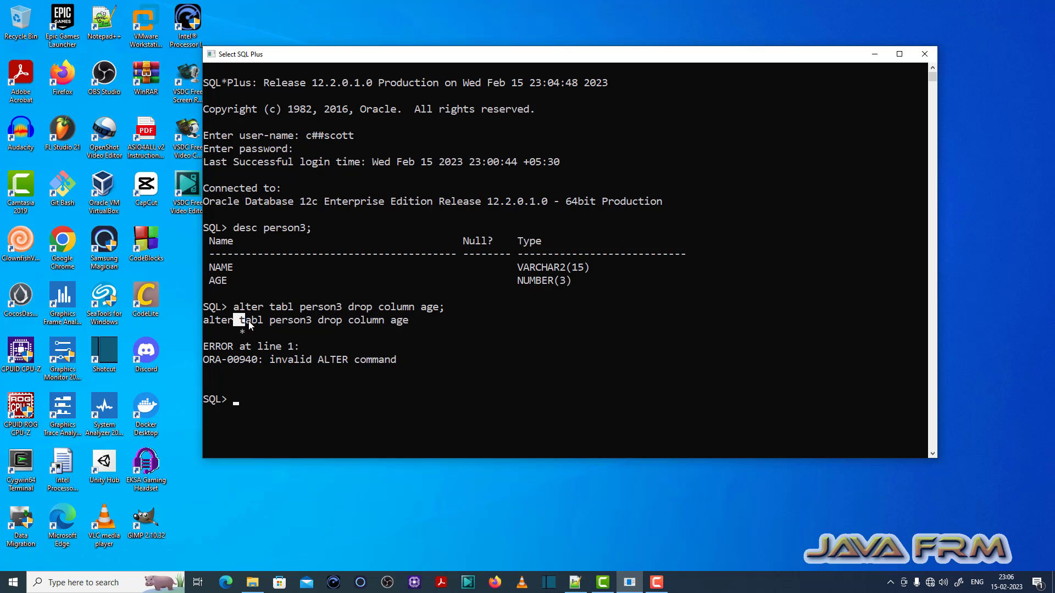
double_click(250, 320)
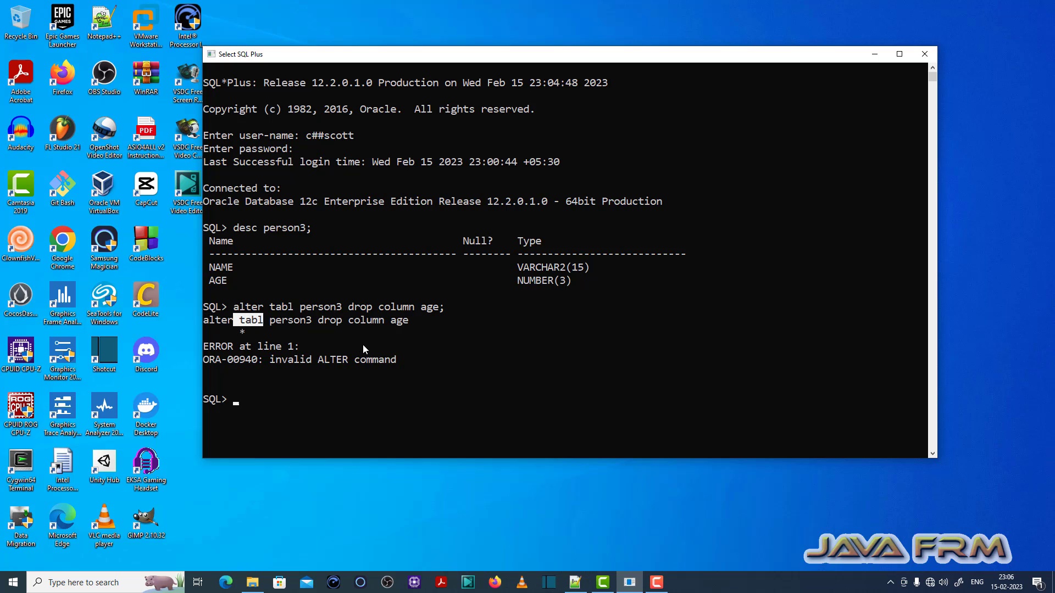
mouse_move(338, 403)
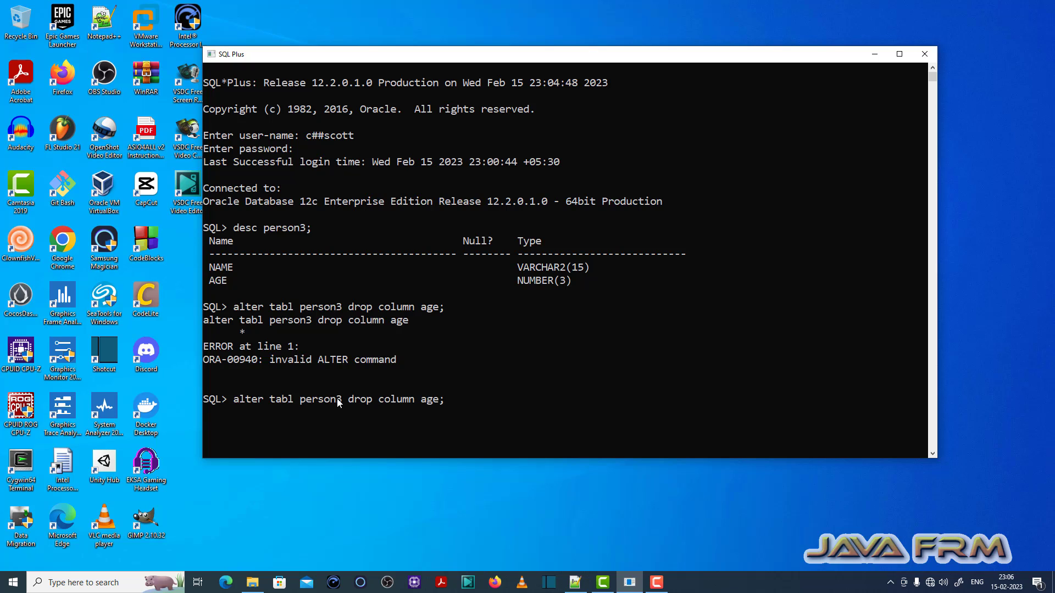
Run the corrected ALTER TABLE dropping column AGE from person3, reporting Table altered
key(Return)
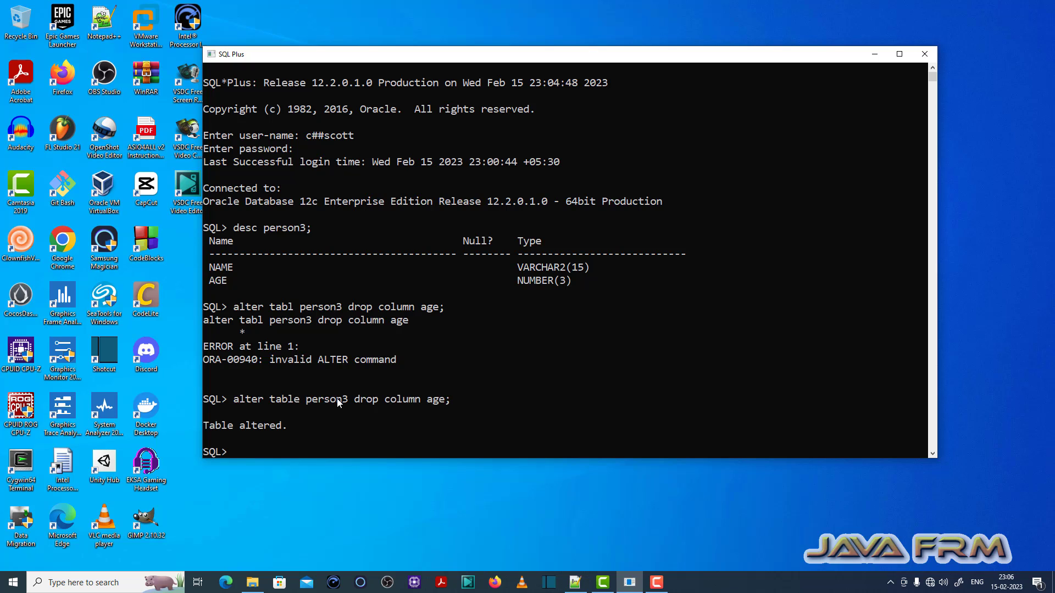
text(des)
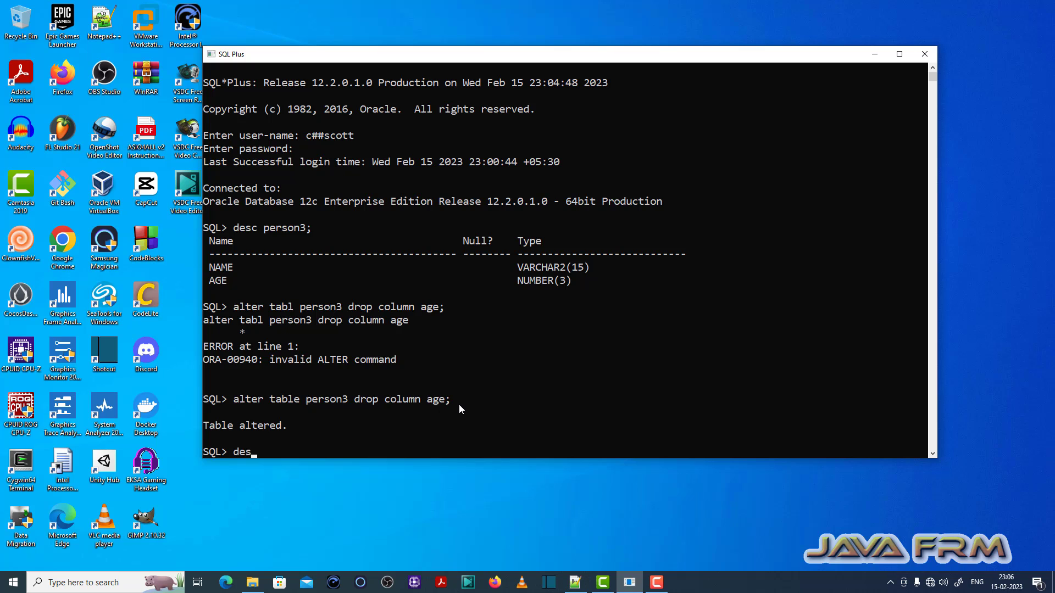
Describe person3 again, confirming only the NAME VARCHAR2(15) column remains
text(c person)
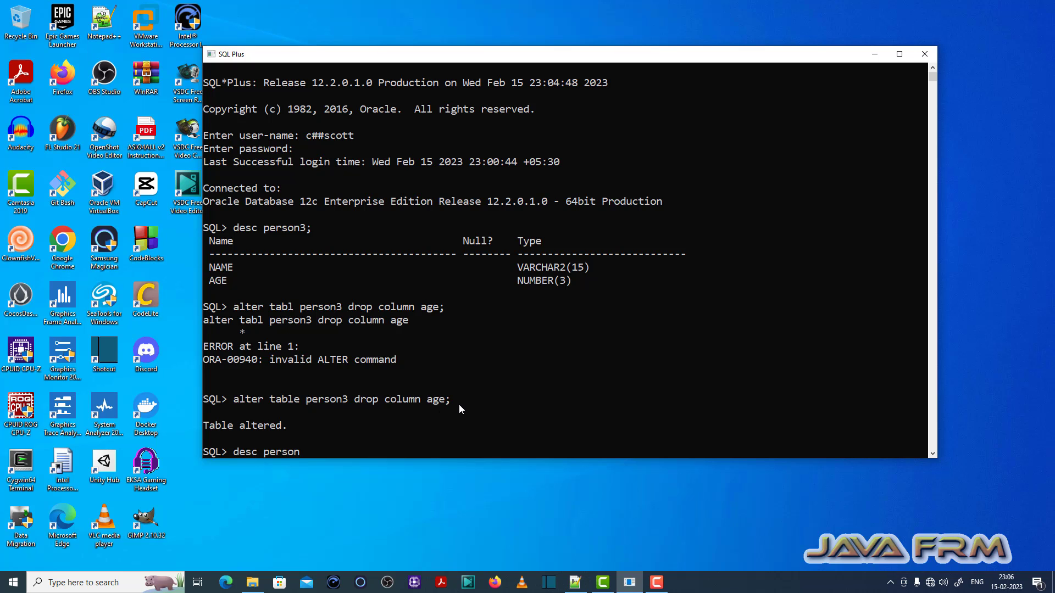
key(Return)
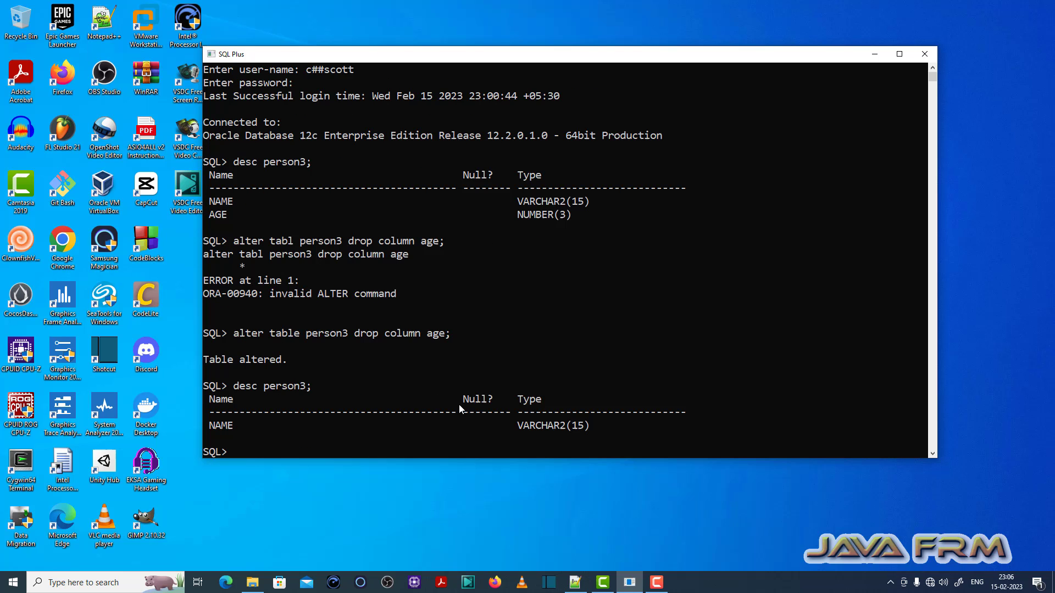
mouse_move(644, 483)
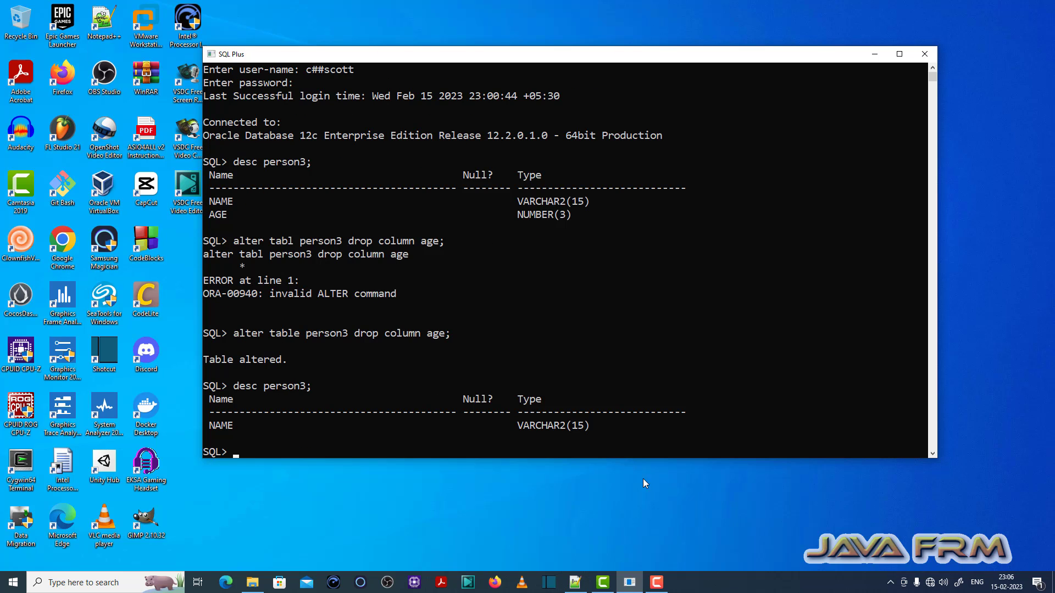